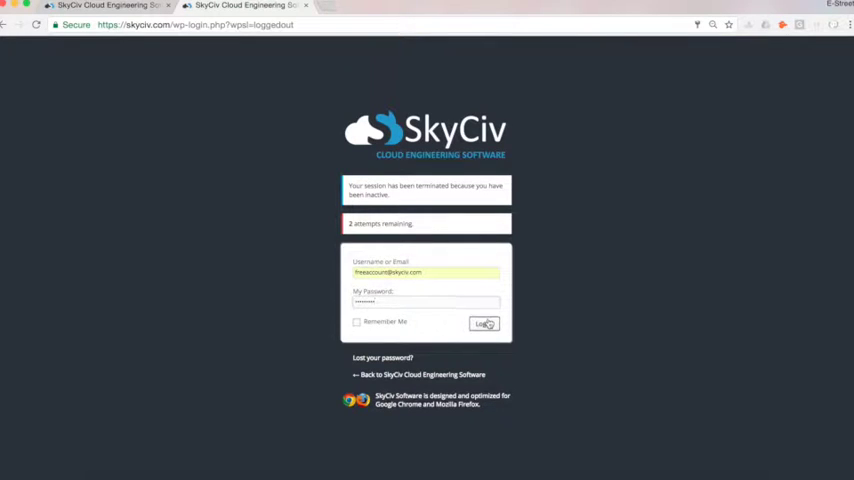
Step: Log in with the pre-filled free account credentials to reach the dashboard
click(484, 323)
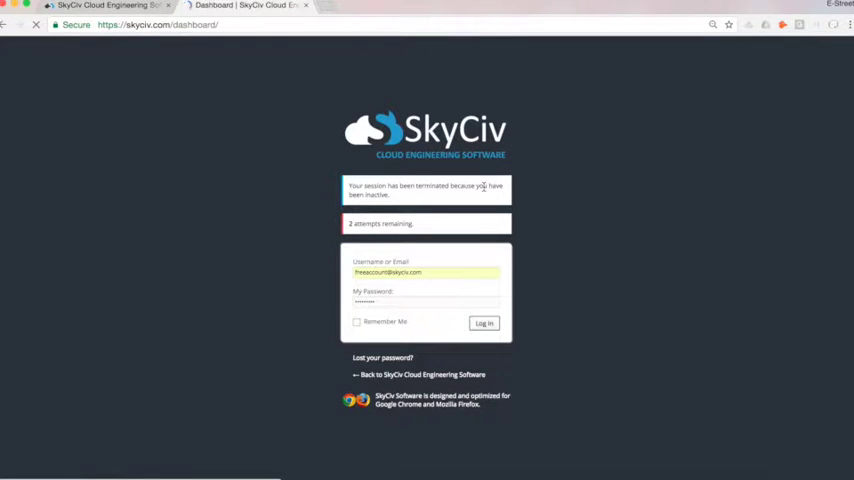
click(484, 322)
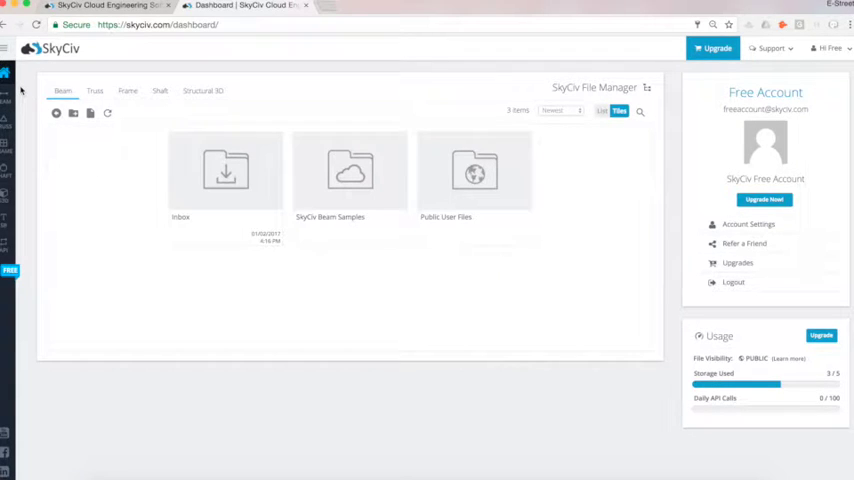
mouse_move(5, 120)
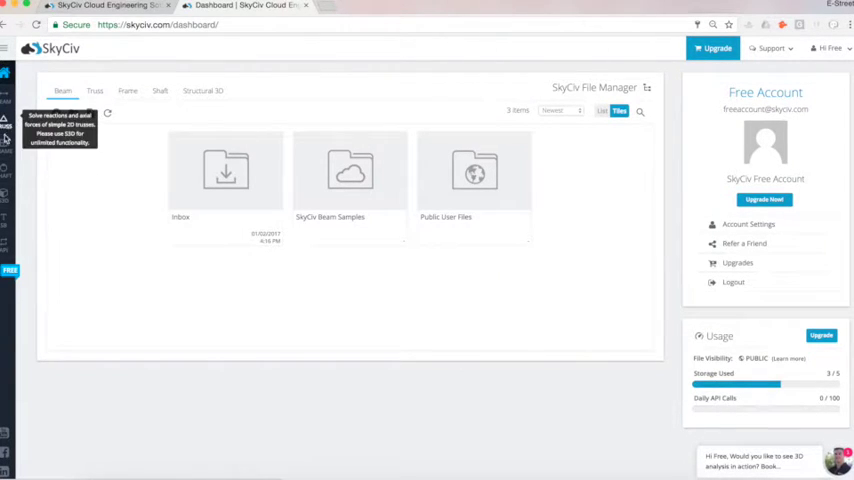
mouse_move(5, 195)
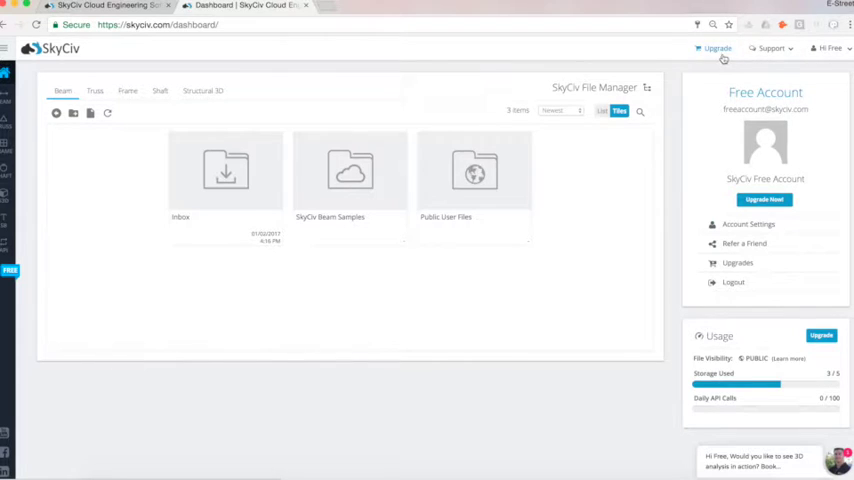
click(770, 48)
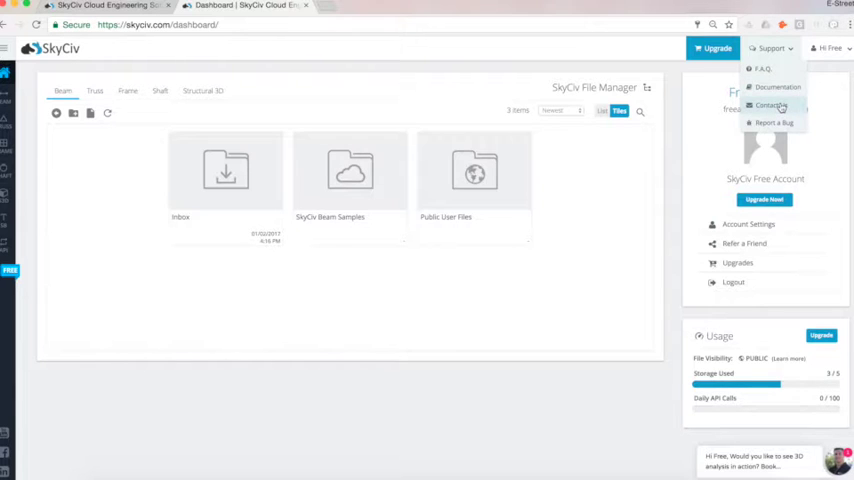
click(829, 48)
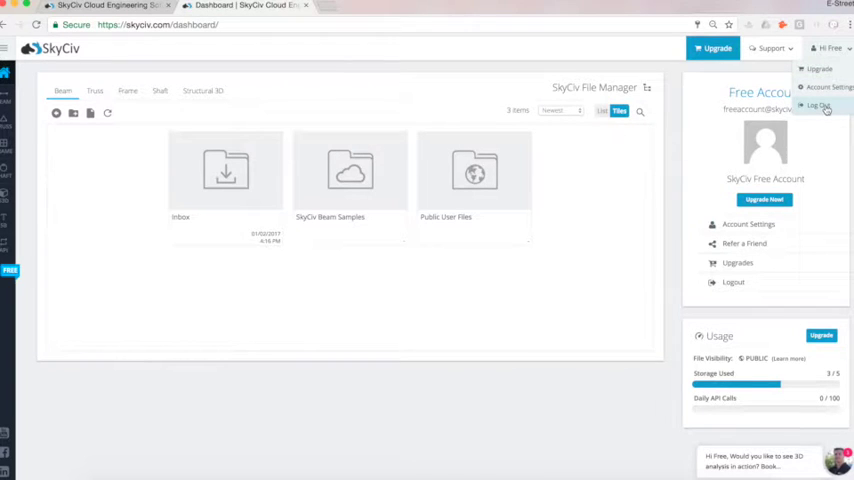
click(829, 48)
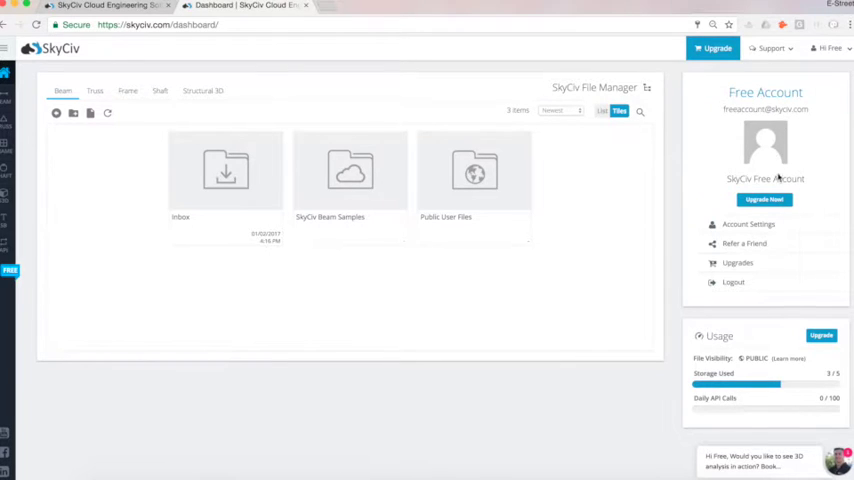
mouse_move(733, 348)
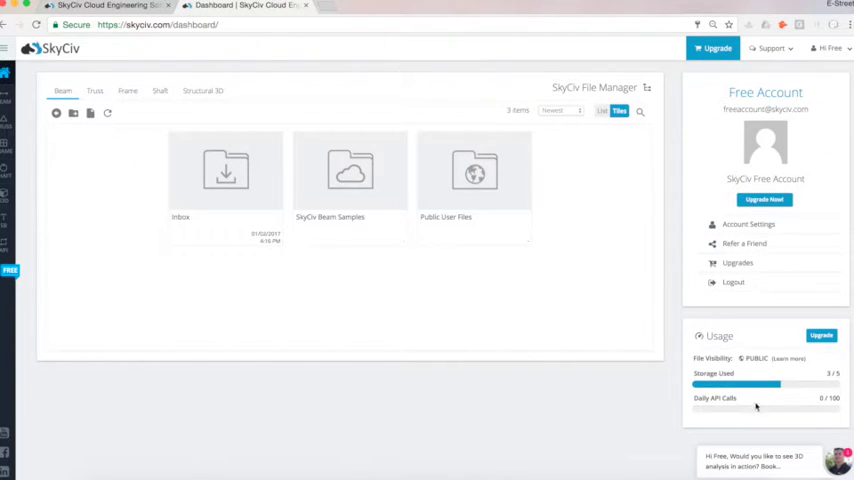
mouse_move(739, 371)
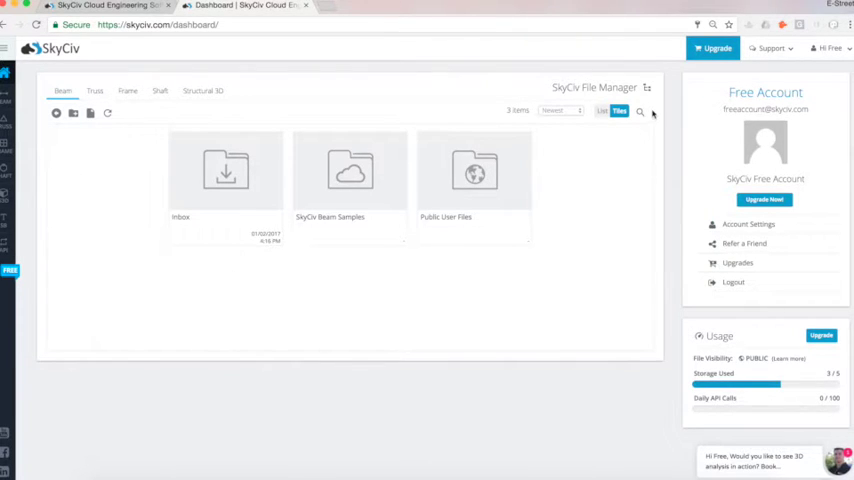
mouse_move(94, 138)
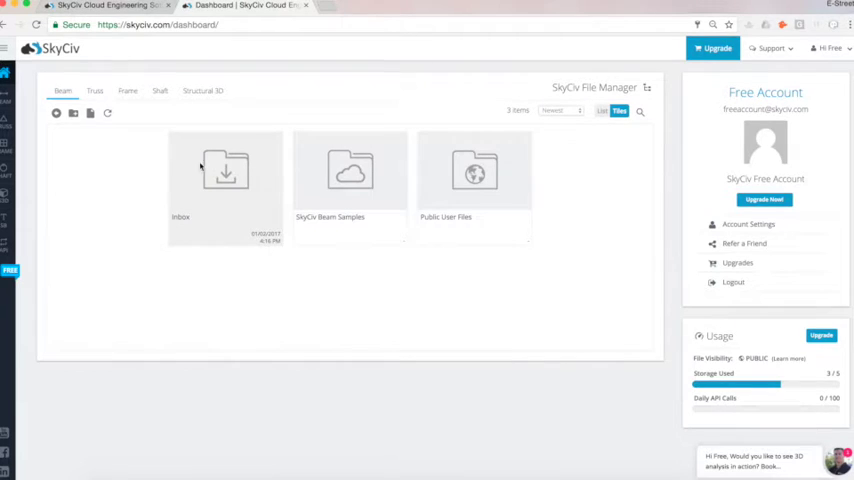
mouse_move(237, 175)
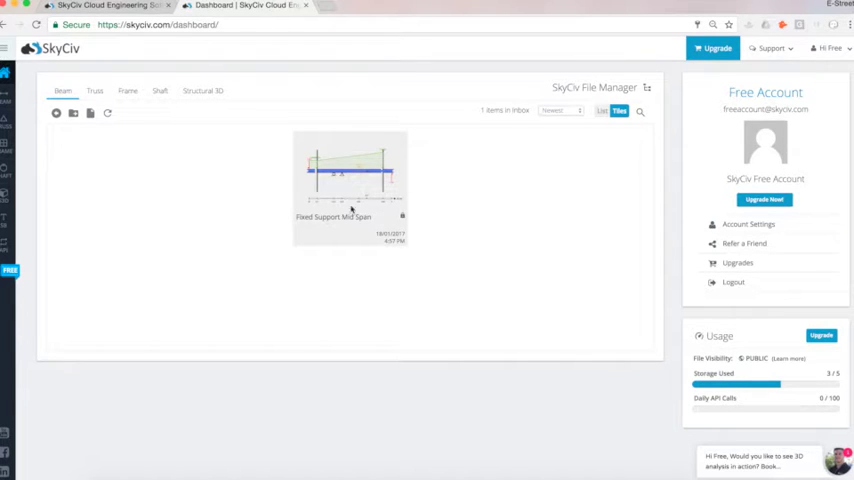
mouse_move(104, 152)
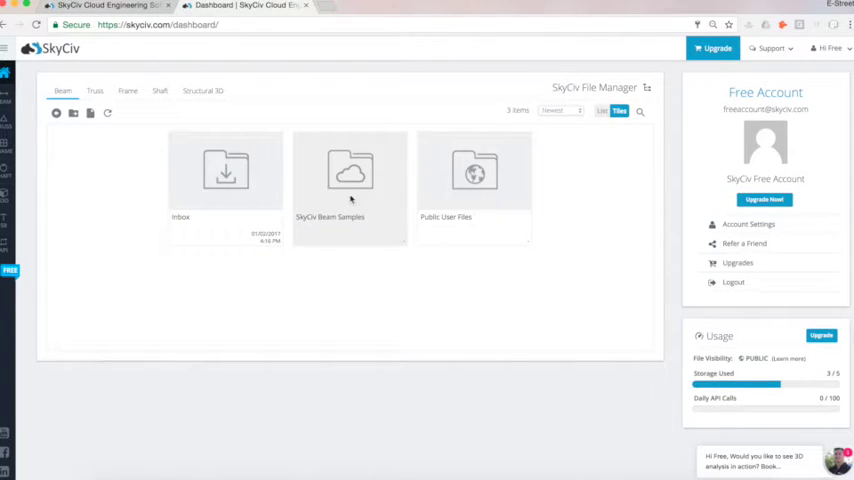
double_click(350, 175)
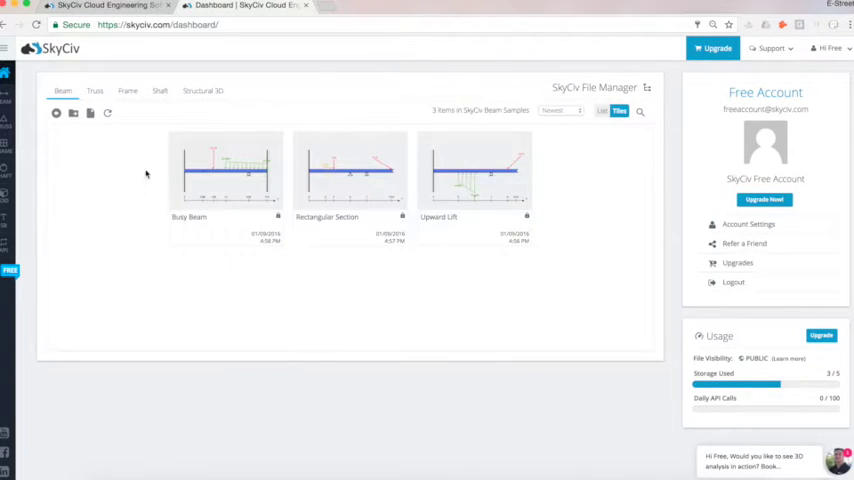
click(56, 113)
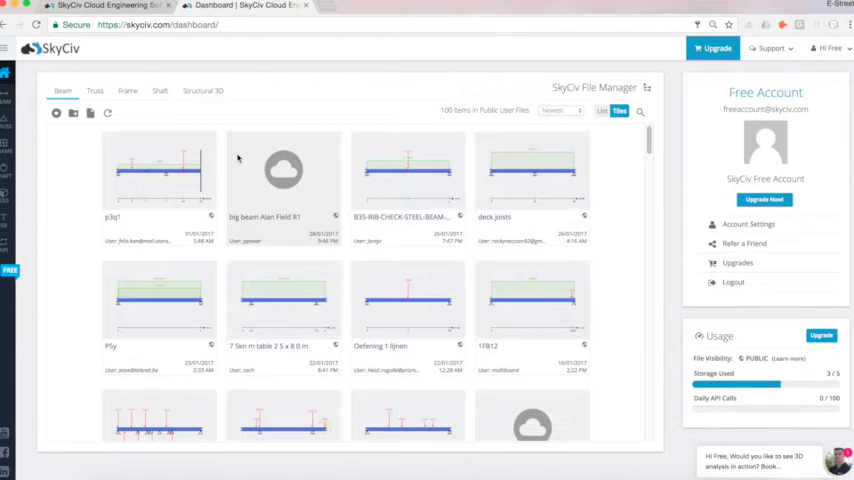
scroll(down, 3)
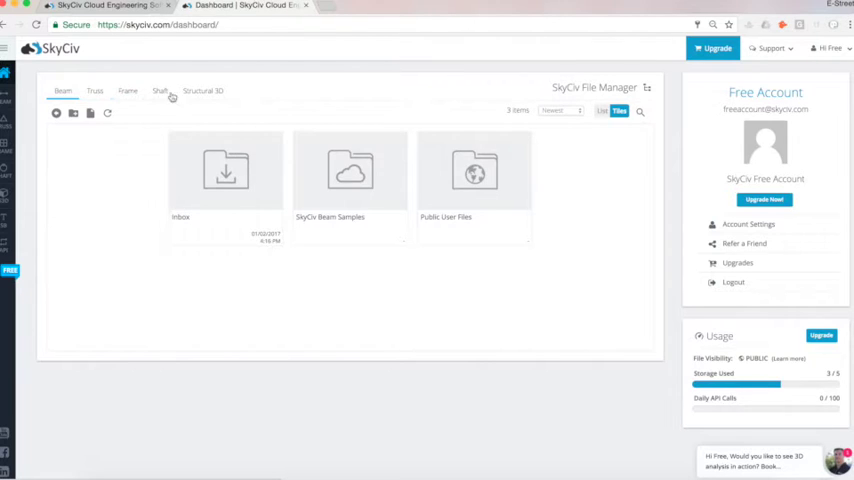
Step: Show the Structural 3D files in list, then tile view, and start a folder search
click(203, 91)
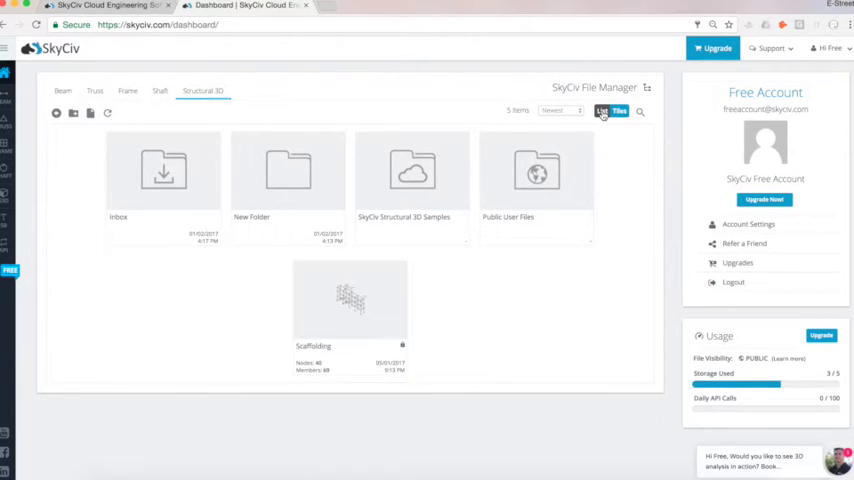
click(603, 111)
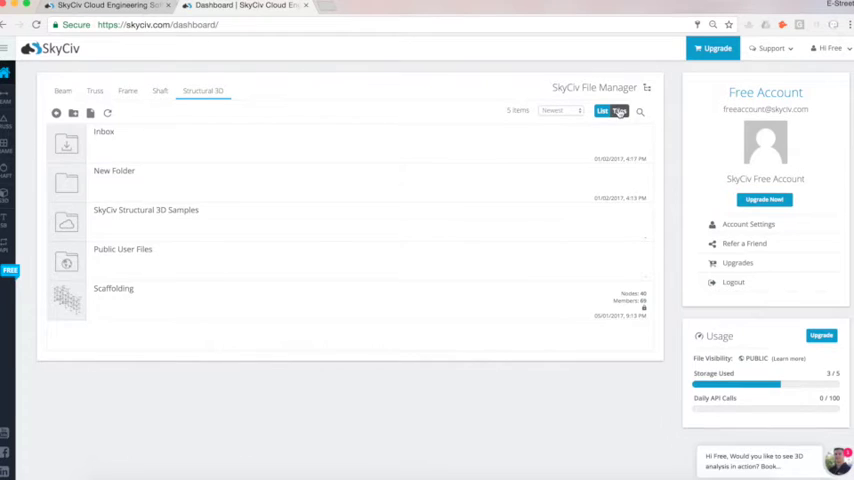
click(620, 110)
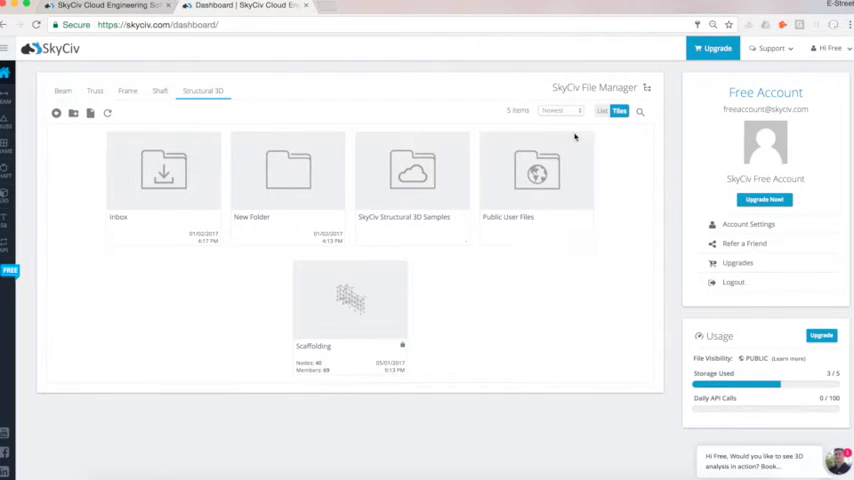
click(828, 48)
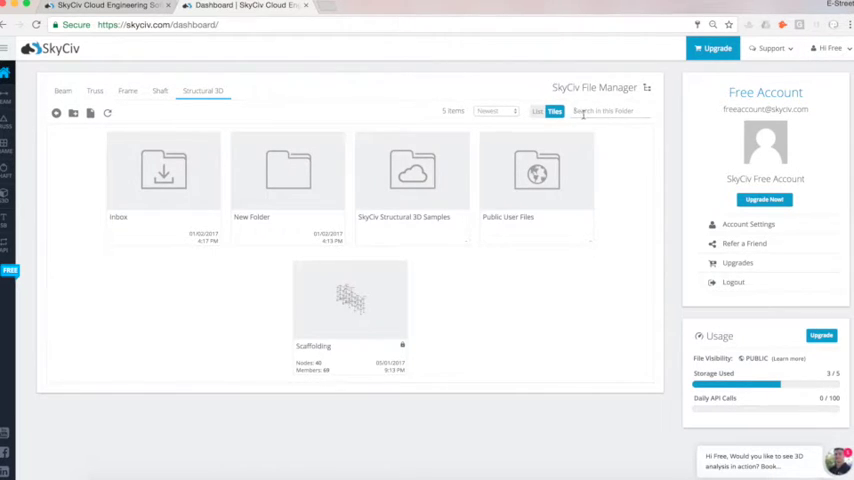
Step: Search 'scaf' and confirm moving Scaffolding into New Folder
text(scaf)
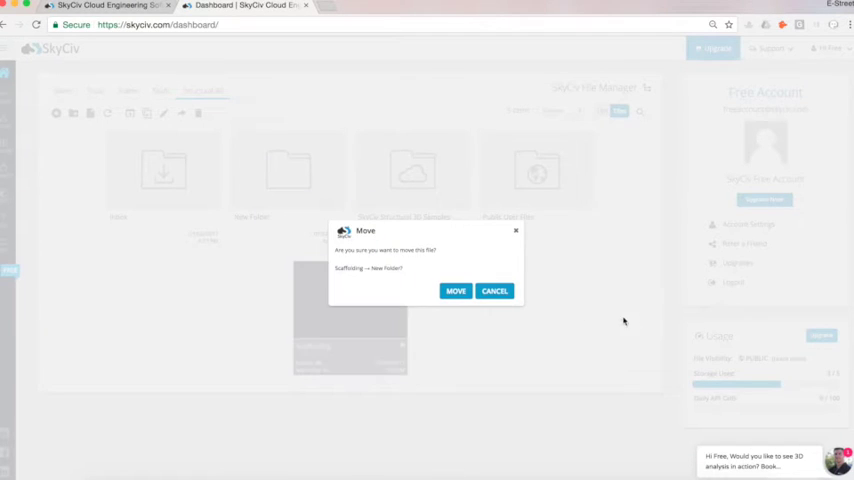
click(455, 291)
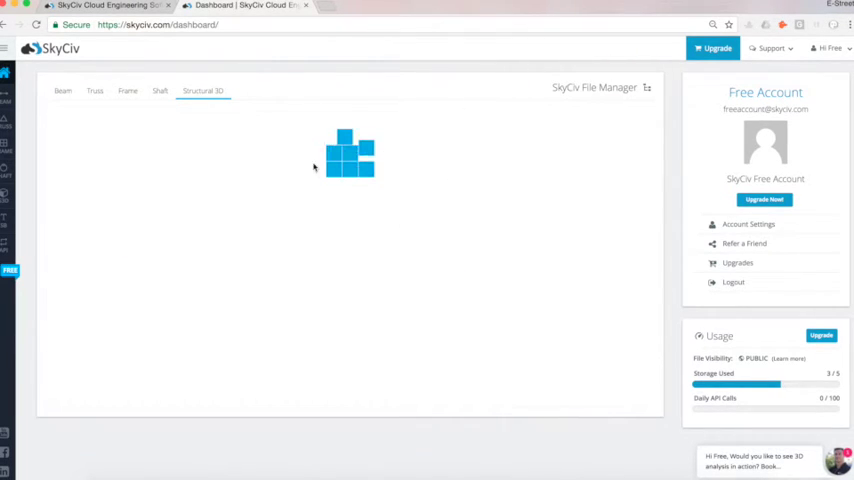
Step: Use Scaffolding's context menu to move it back to the previous folder
right_click(350, 185)
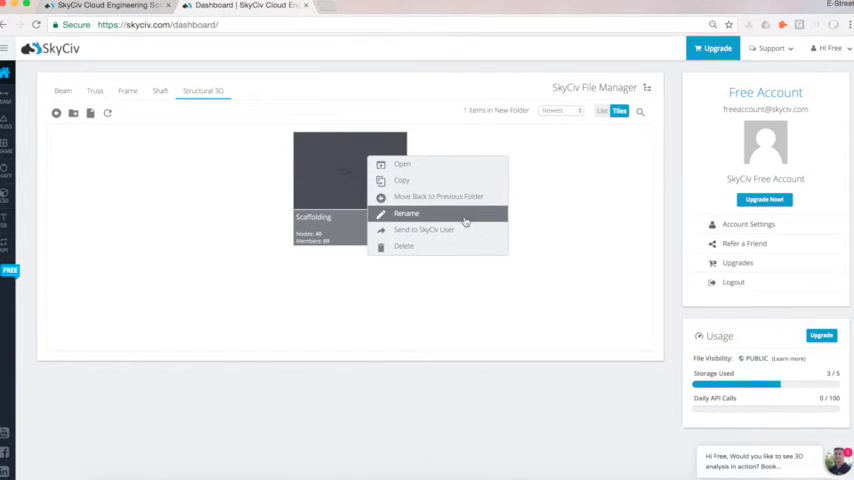
mouse_move(404, 246)
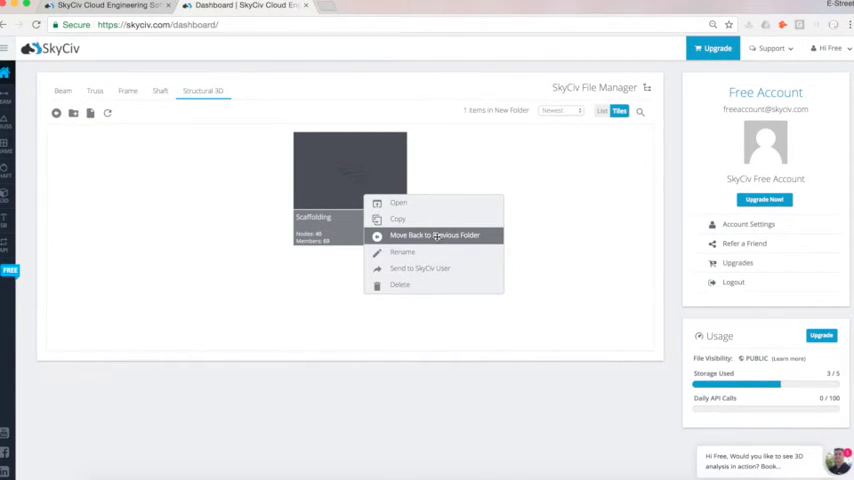
click(436, 235)
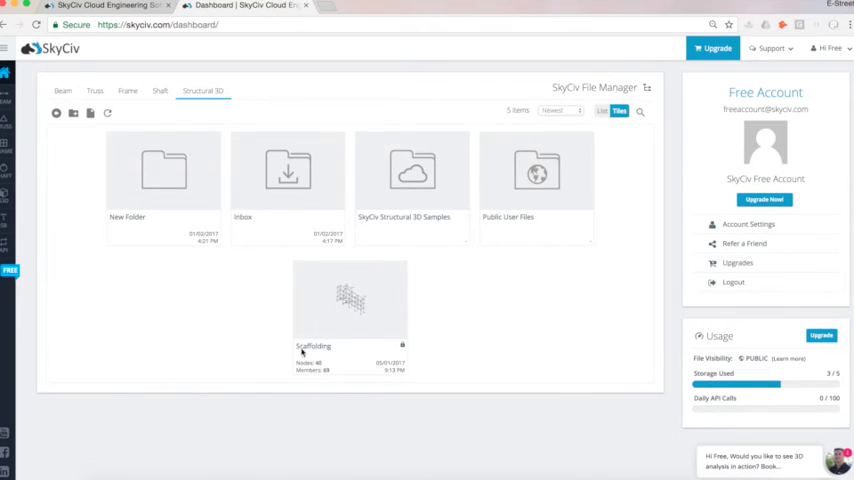
mouse_move(498, 264)
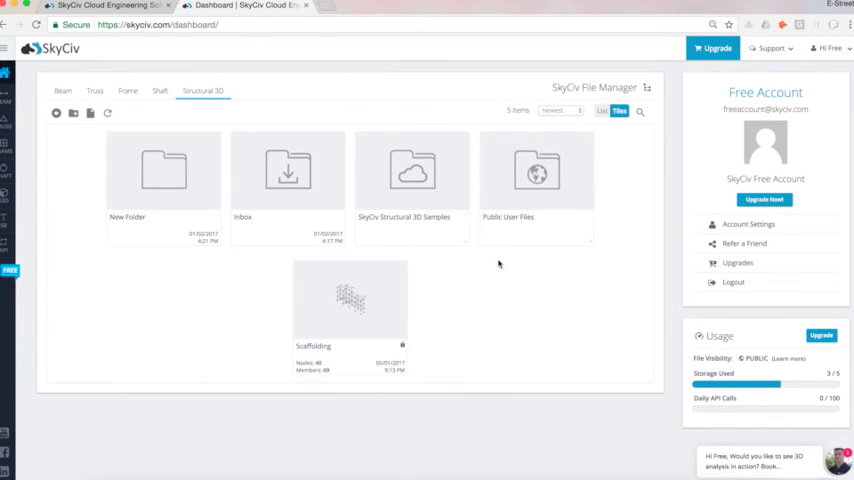
Step: Choose Contact Us from the Support dropdown
click(768, 48)
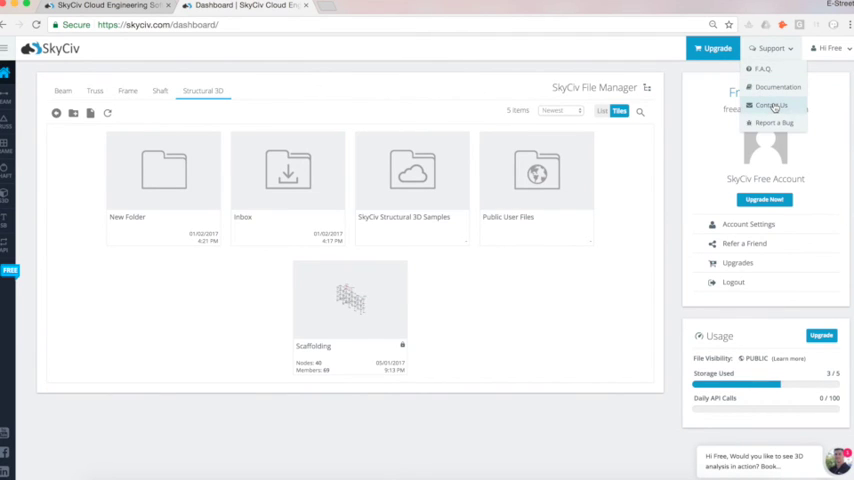
click(771, 105)
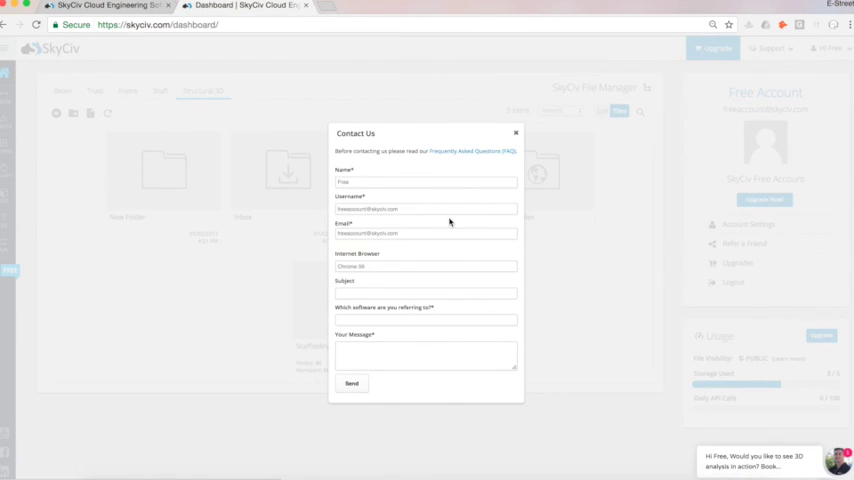